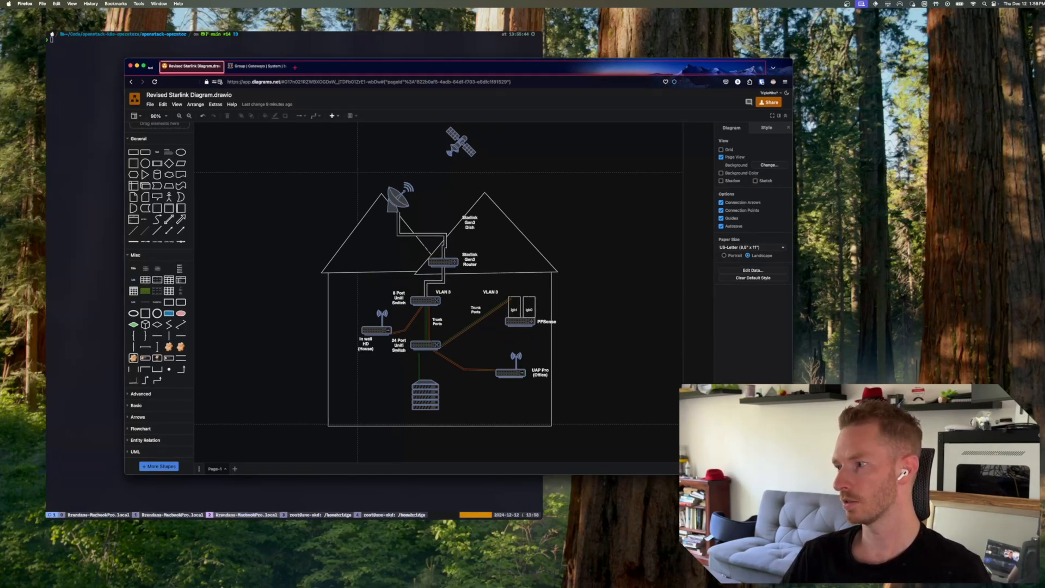
mouse_move(627, 386)
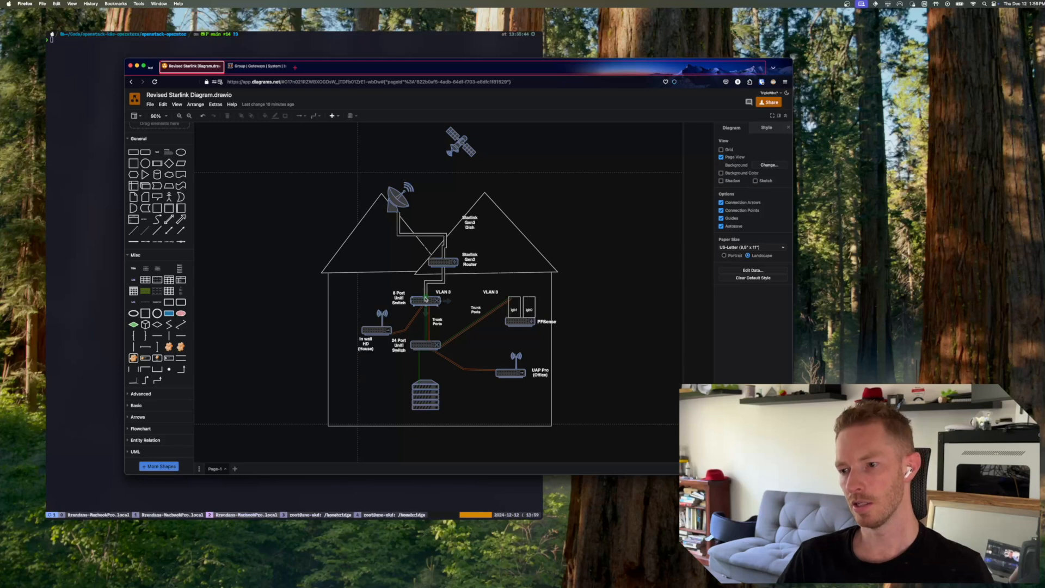
mouse_move(430, 344)
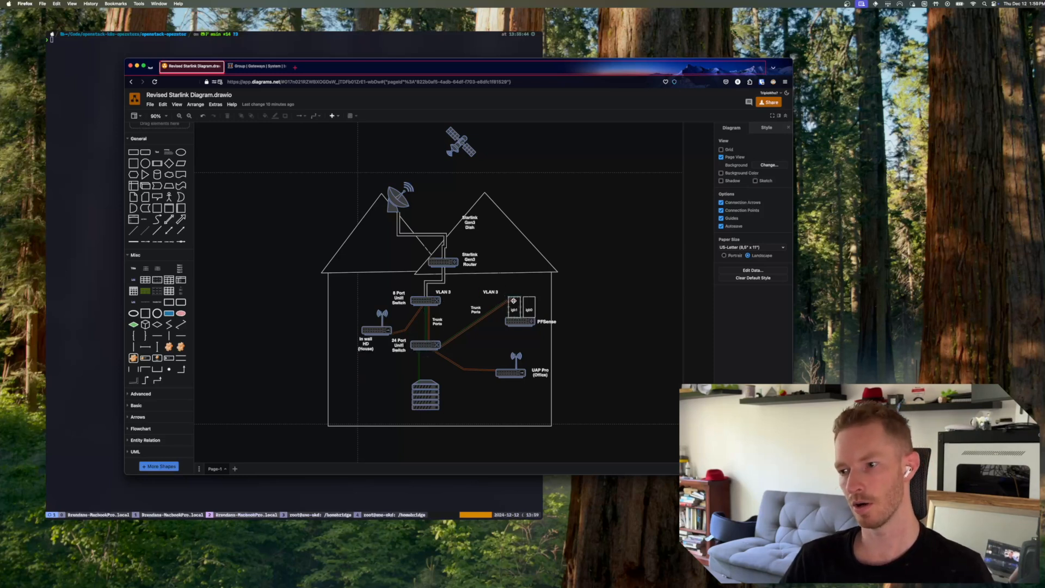
Step: Change the router's 'PFSense' label text to 'OPNSense'
left_click(520, 321)
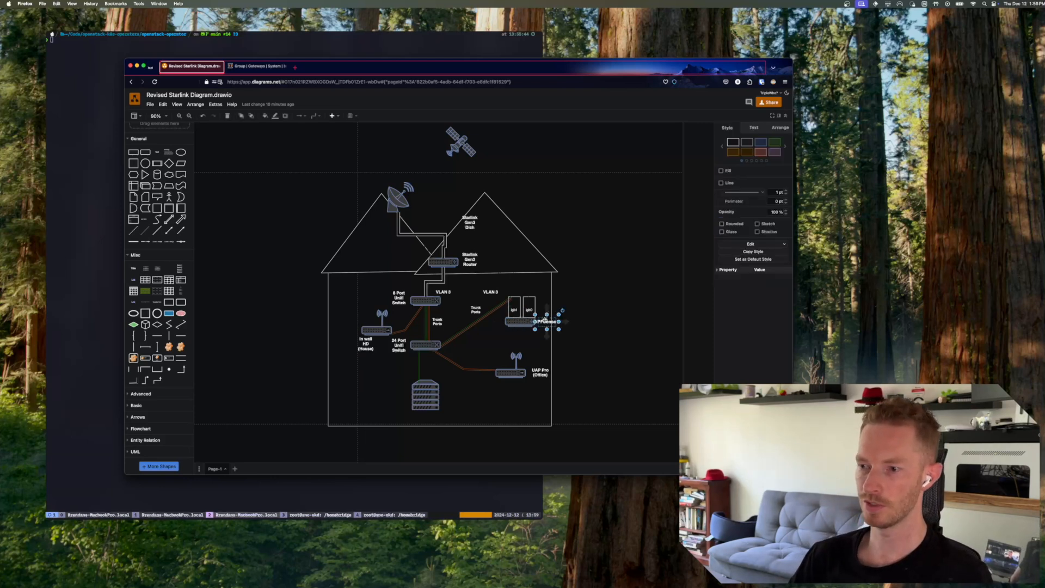
double_click(542, 320)
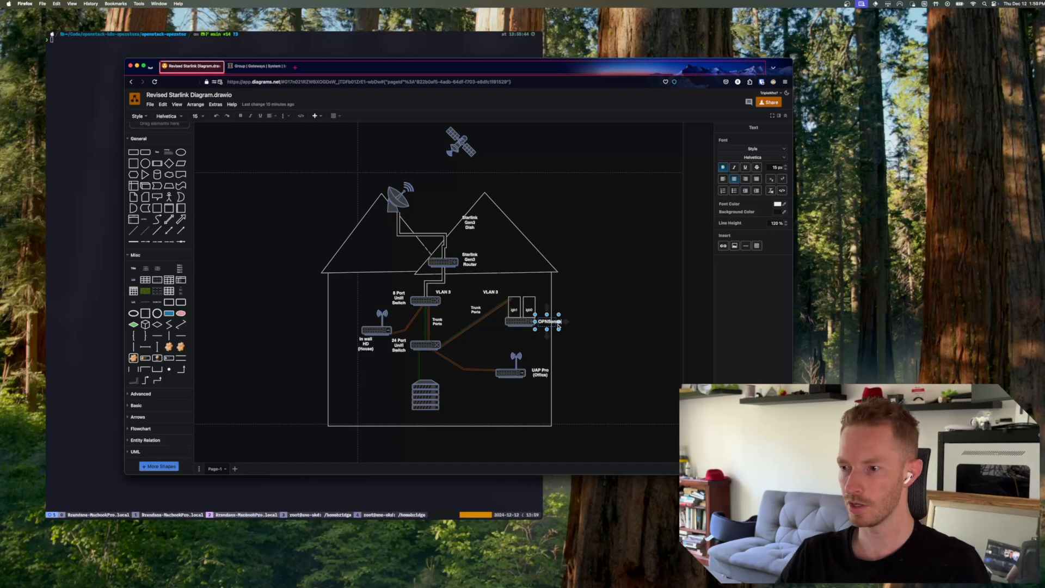
left_click(607, 307)
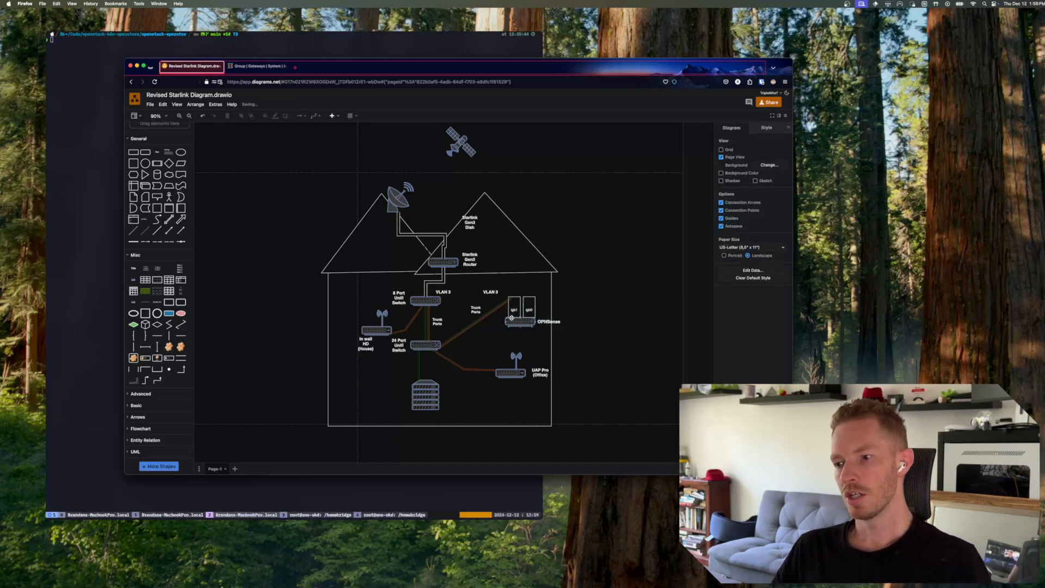
mouse_move(520, 335)
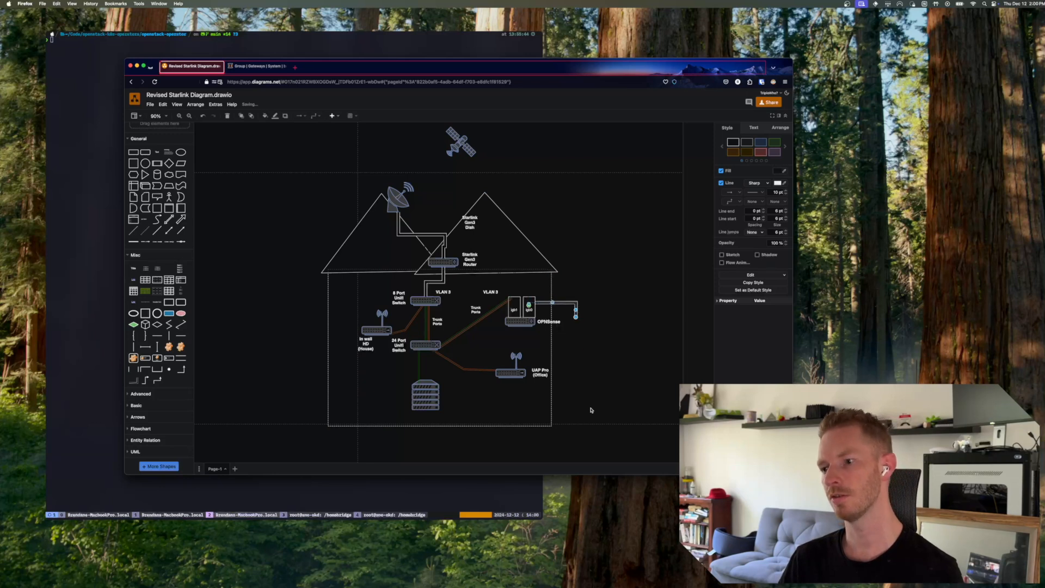
mouse_move(644, 283)
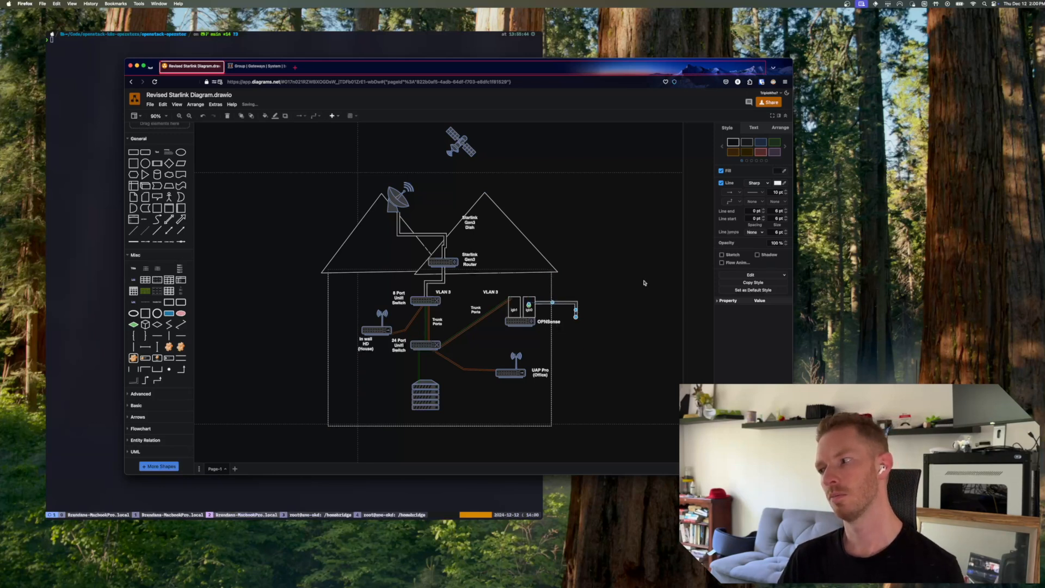